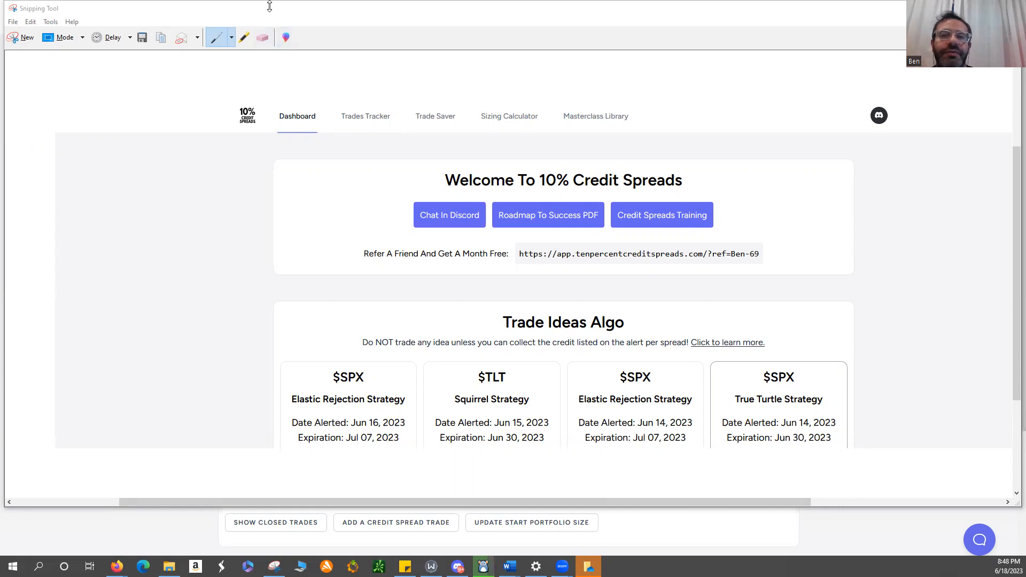
pyautogui.moveTo(321, 53)
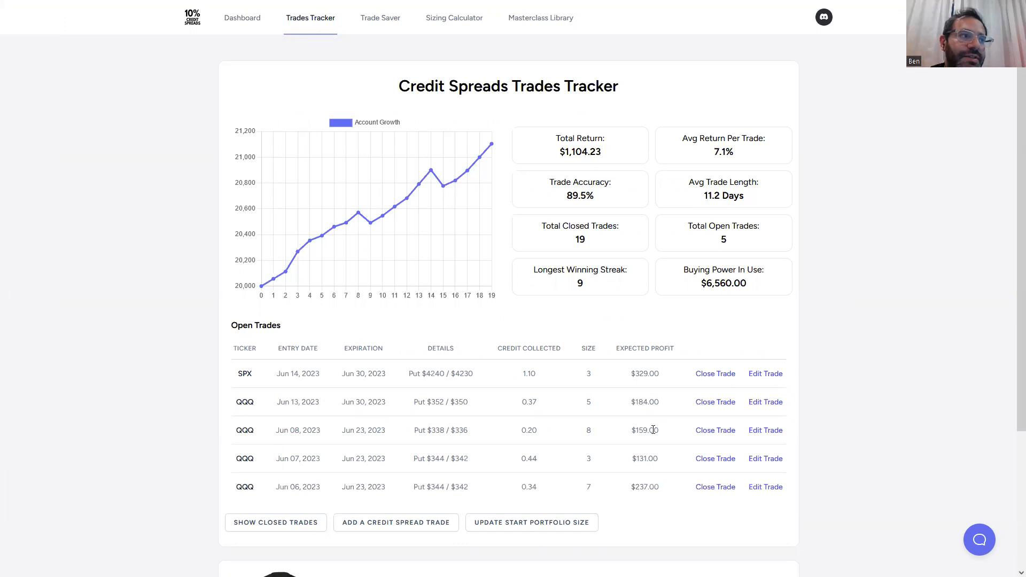
pyautogui.moveTo(735, 151)
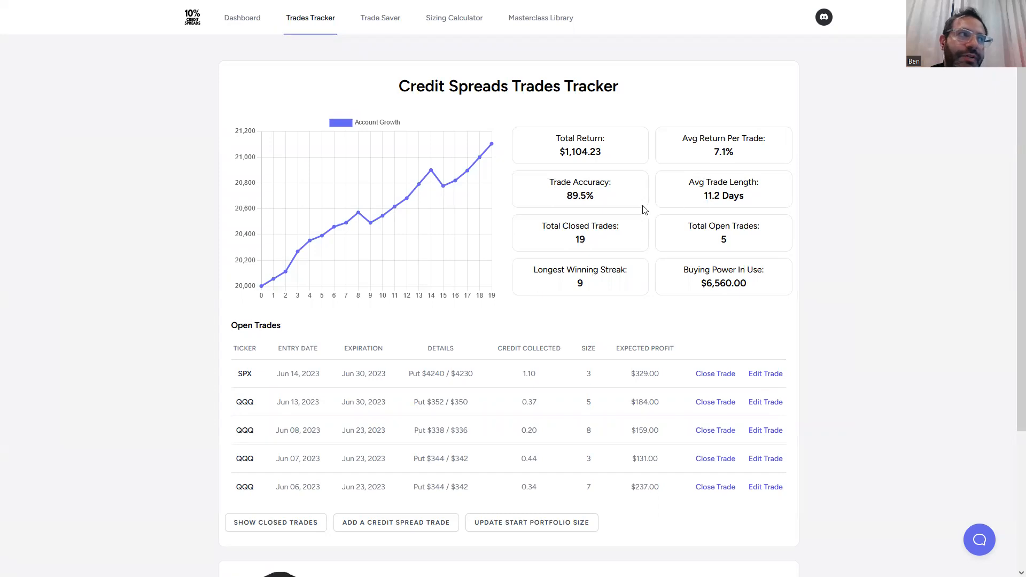
pyautogui.moveTo(602, 242)
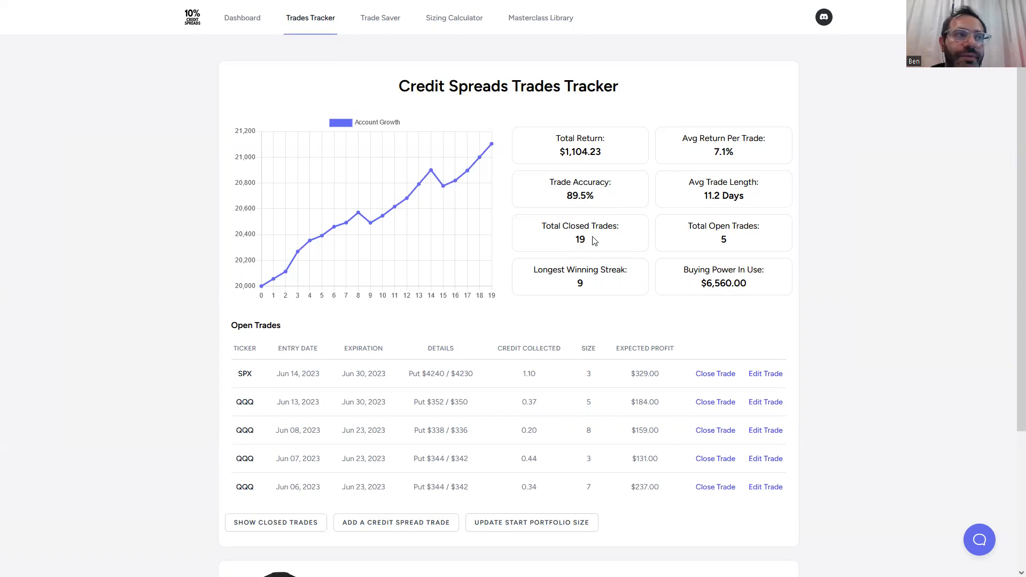
pyautogui.moveTo(670, 209)
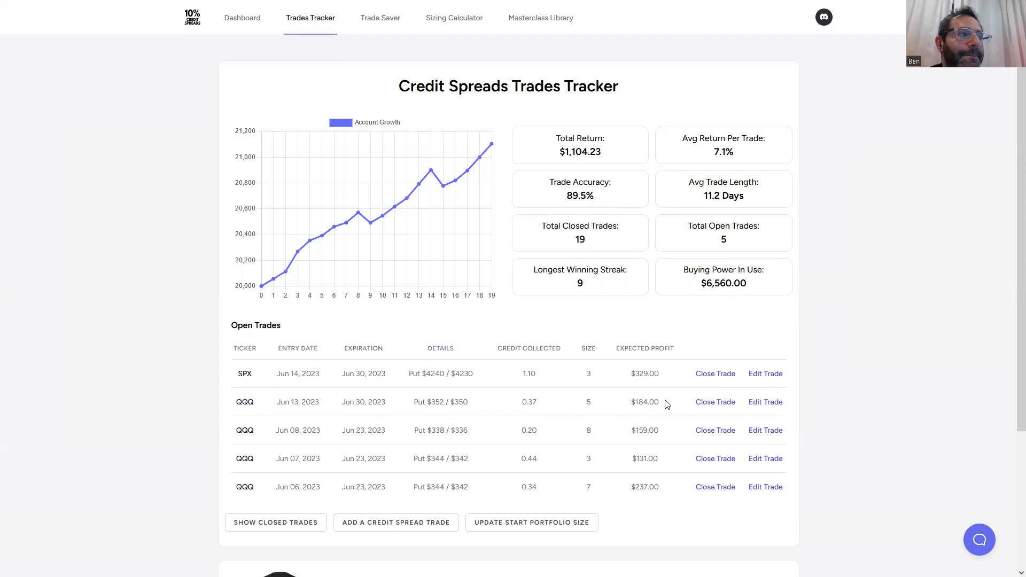
pyautogui.moveTo(979, 378)
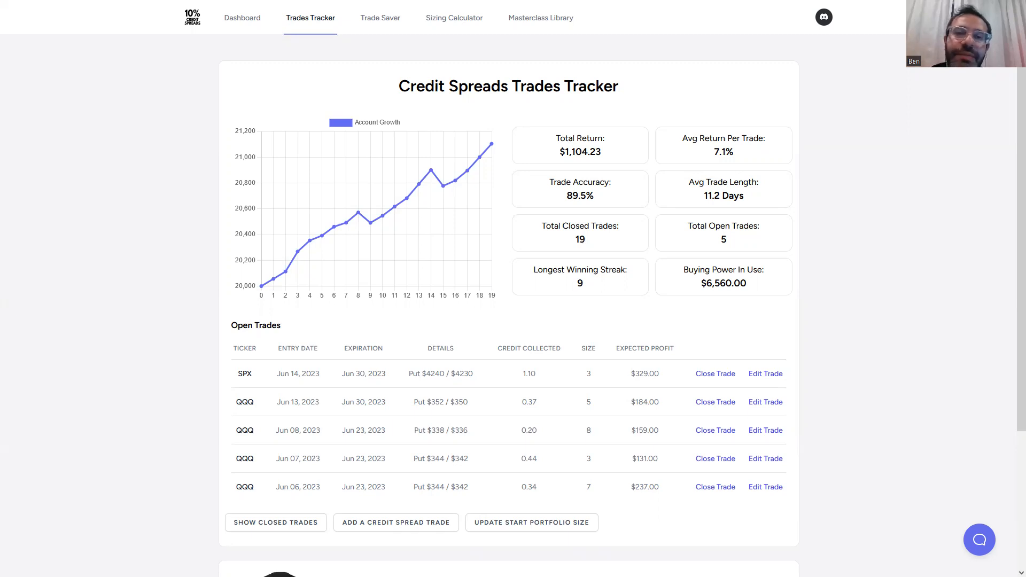
pyautogui.moveTo(1011, 346)
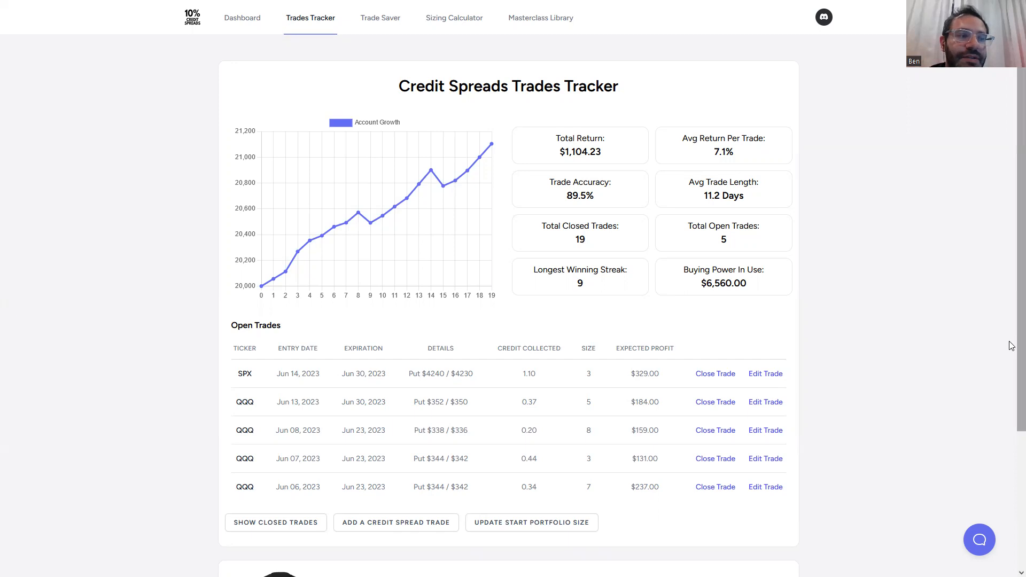
pyautogui.moveTo(779, 252)
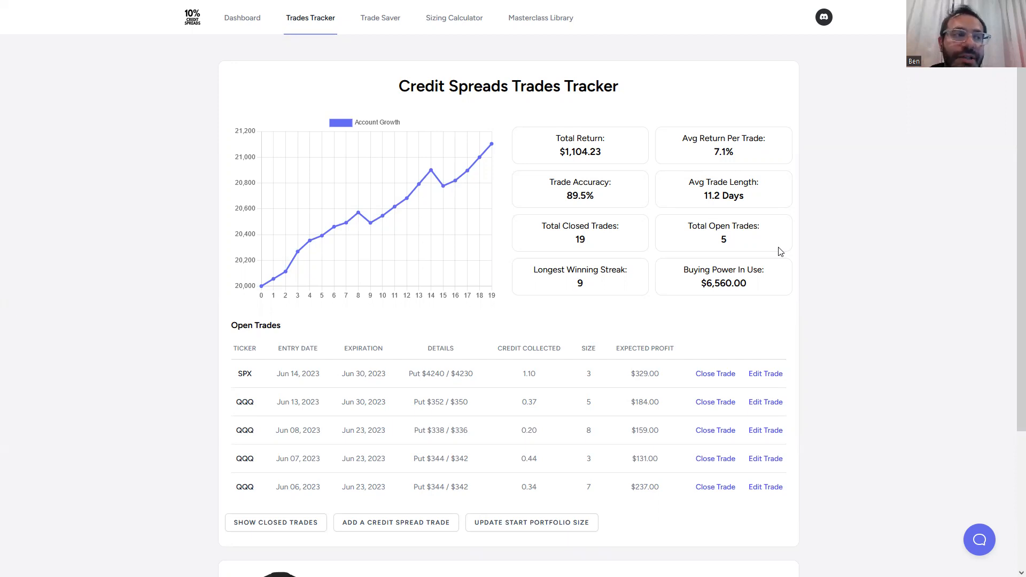
pyautogui.moveTo(841, 327)
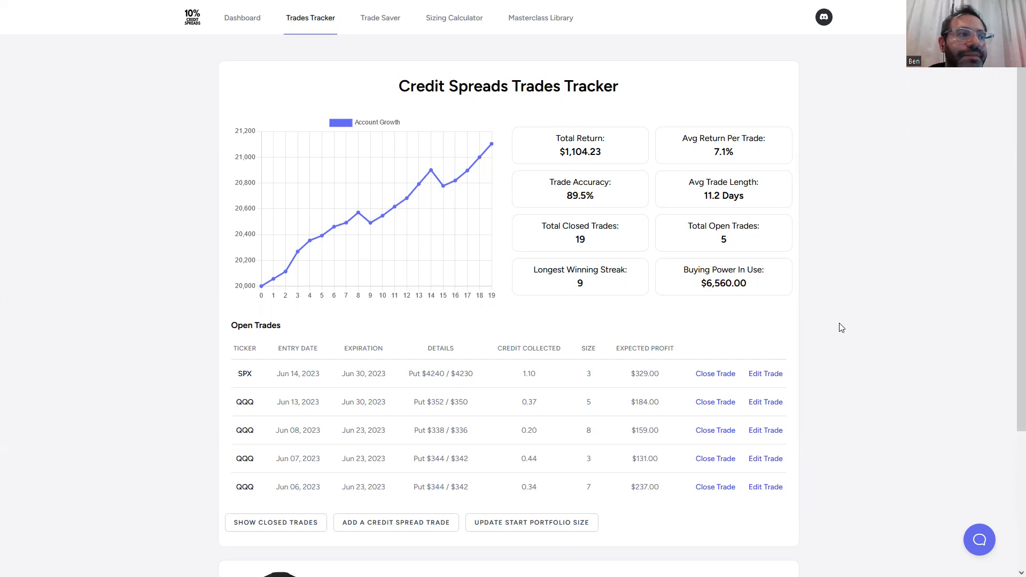